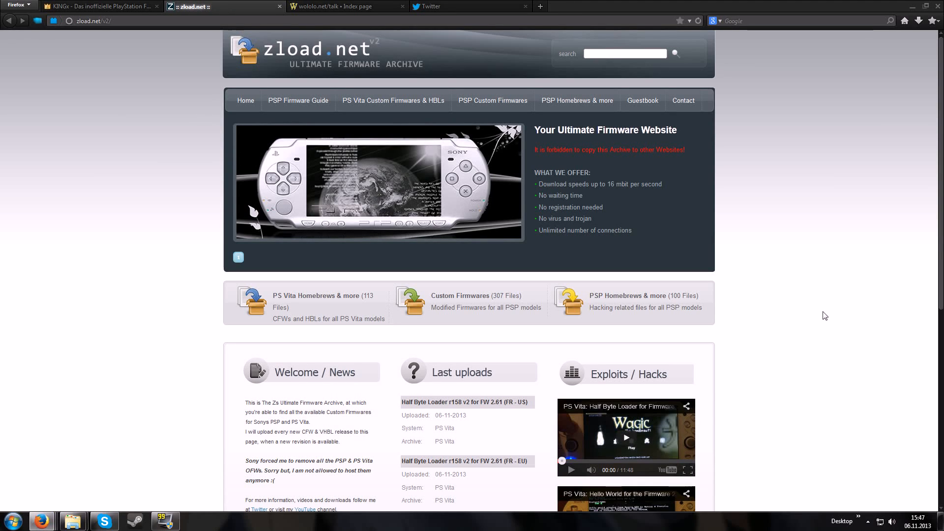
mouse_move(810, 313)
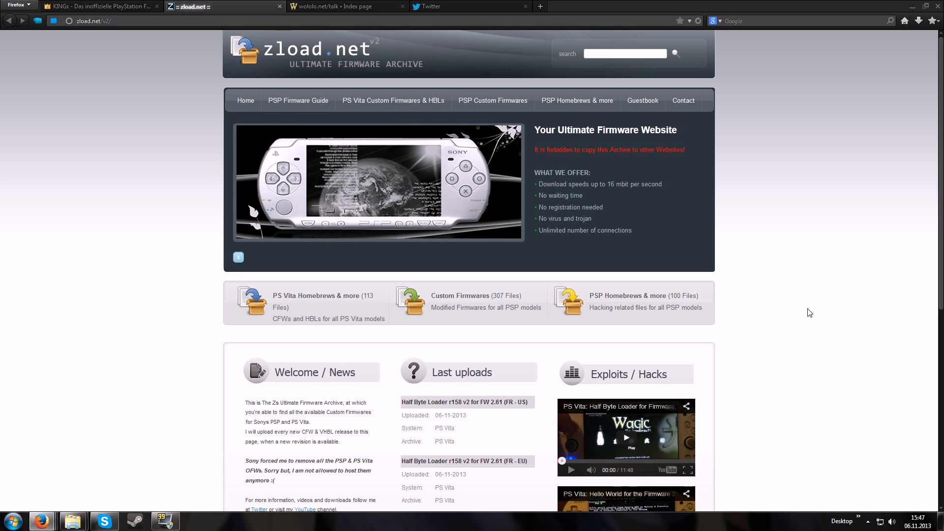
- Go to the PS Vita Custom Firmwares & HBLs archive and pick Half Byte Loader r158 v2 (FR - EU)
scroll(down, 3)
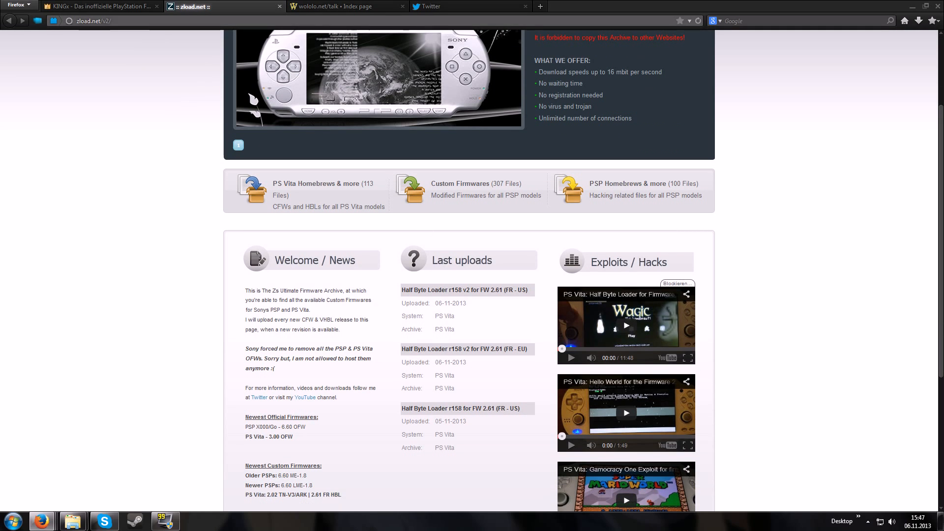
mouse_move(144, 133)
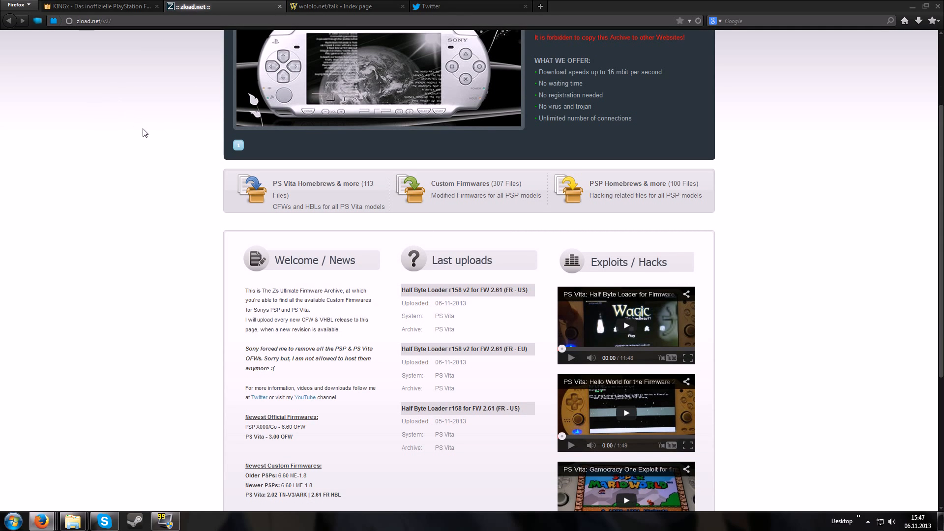
scroll(down, 3)
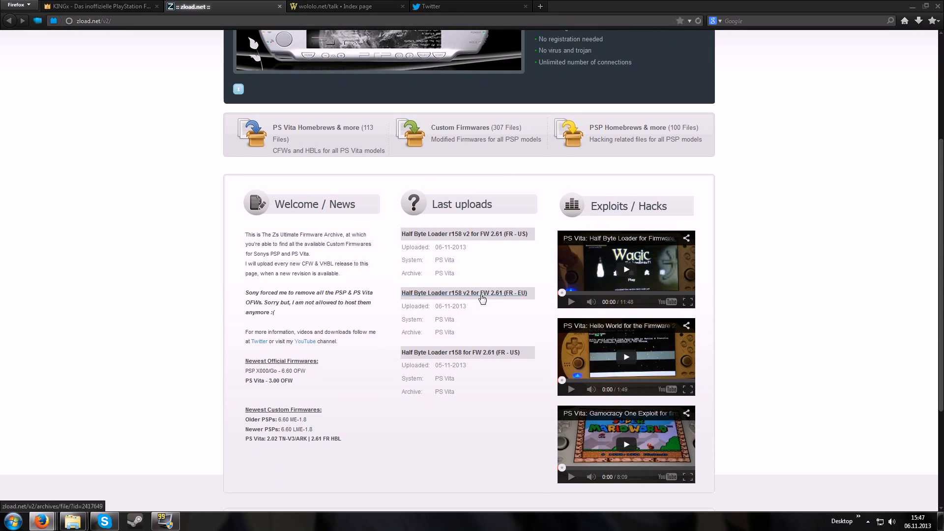
mouse_move(508, 277)
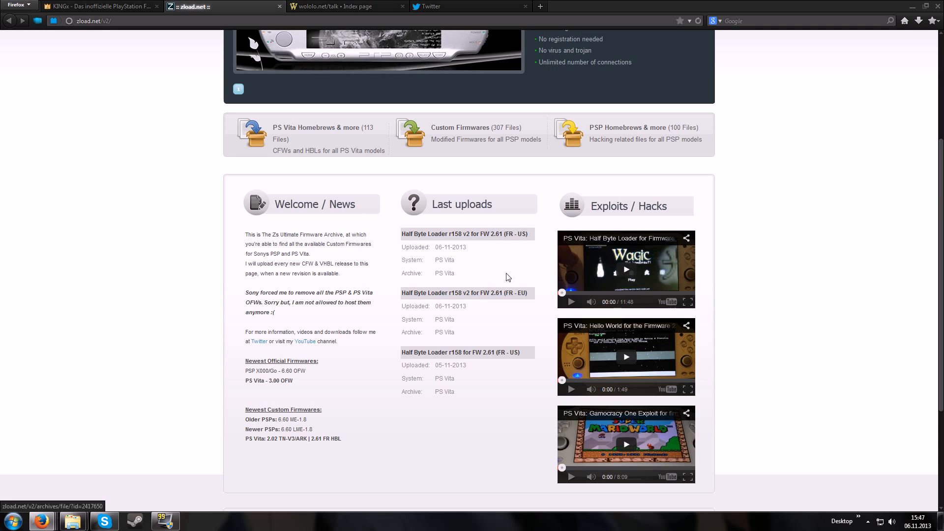
mouse_move(519, 234)
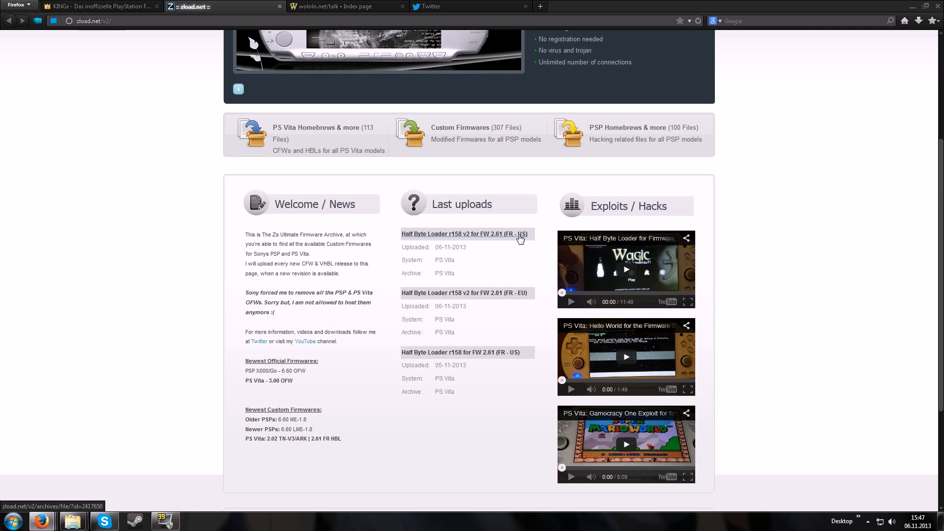
scroll(up, 3)
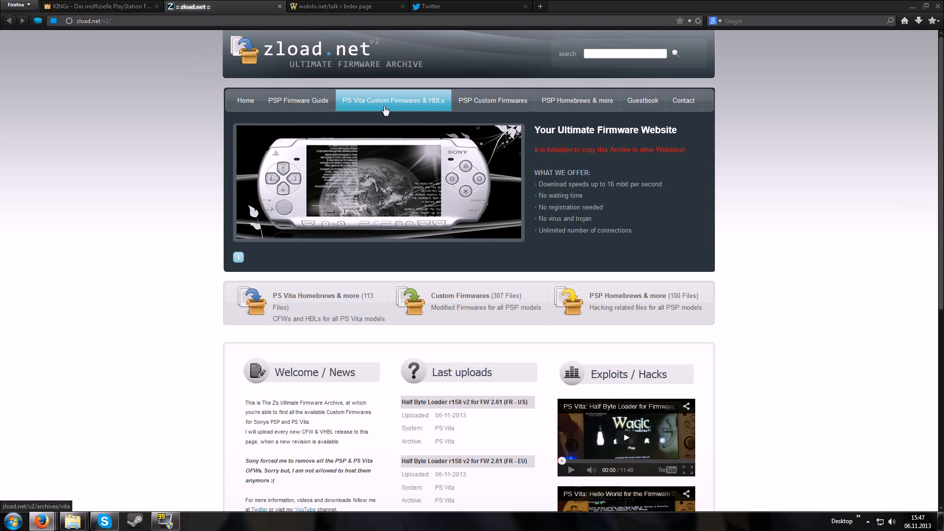
click(393, 101)
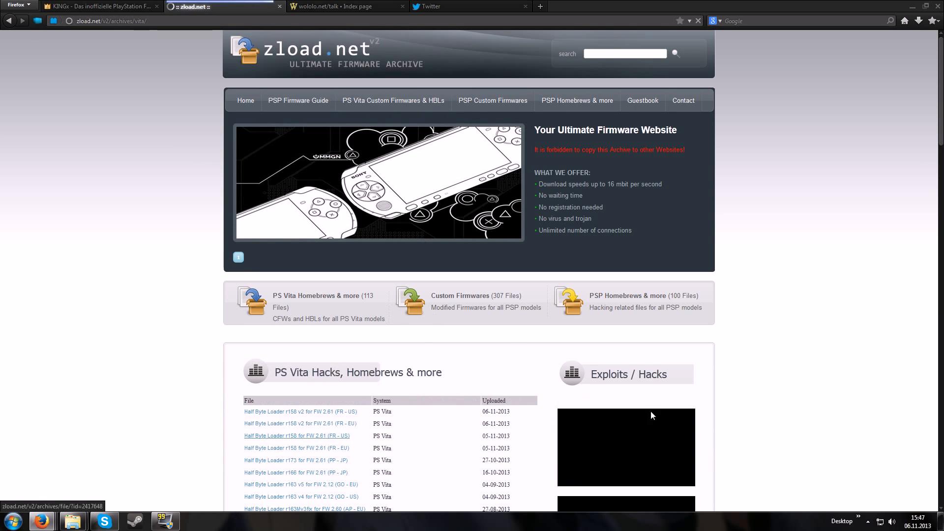
scroll(down, 3)
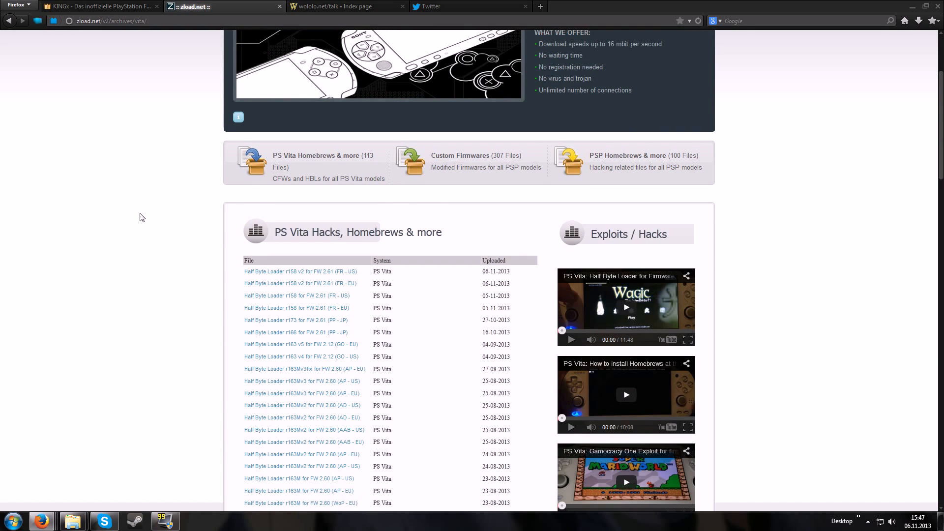
mouse_move(301, 283)
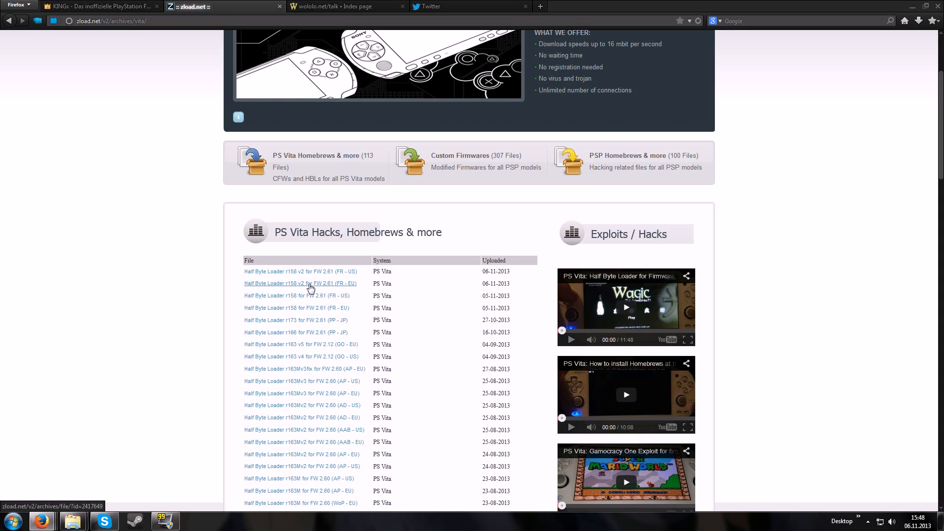
mouse_move(351, 290)
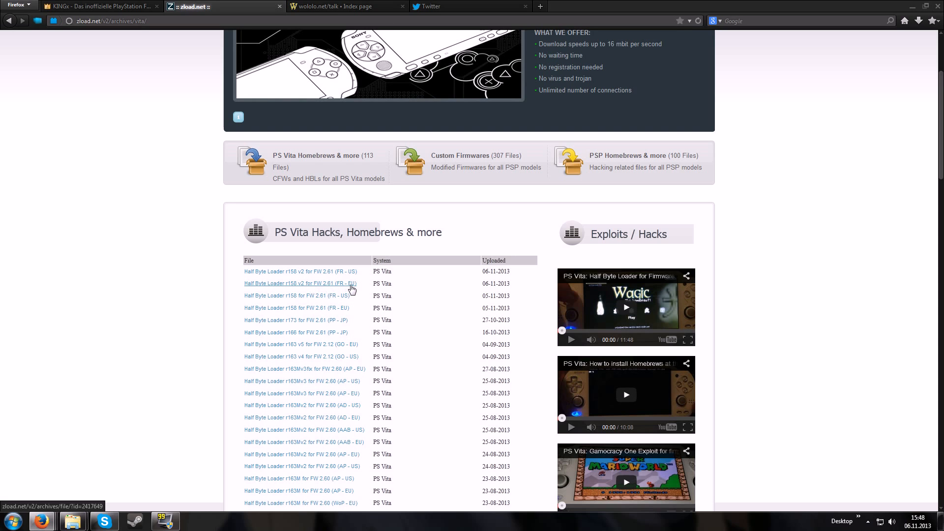
click(299, 283)
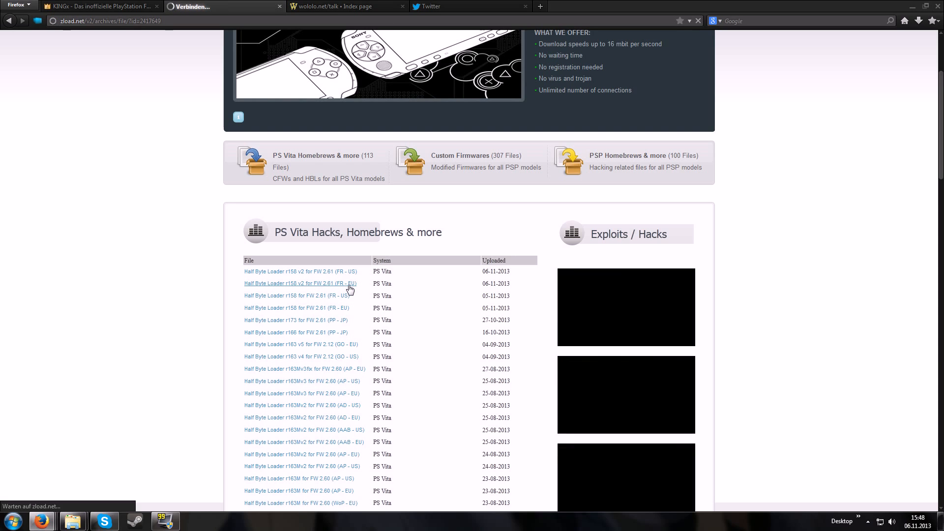
click(299, 284)
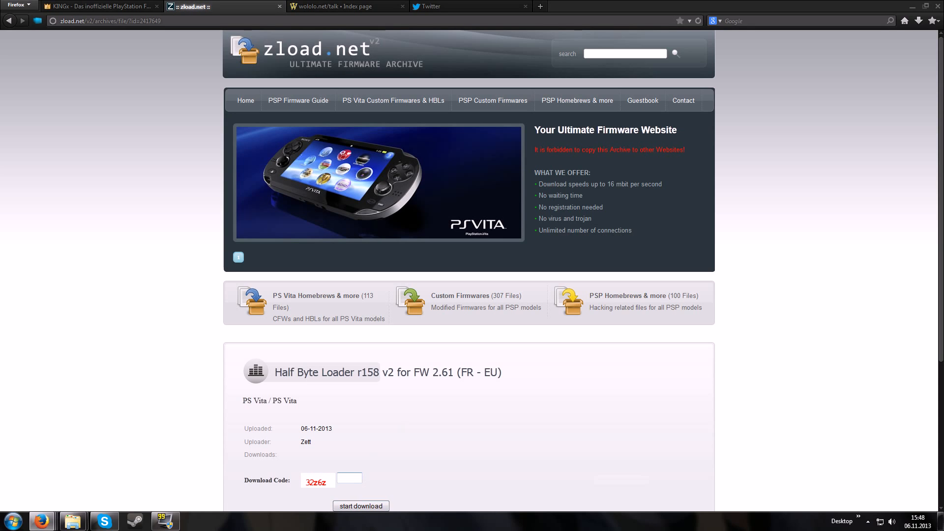
text(32u)
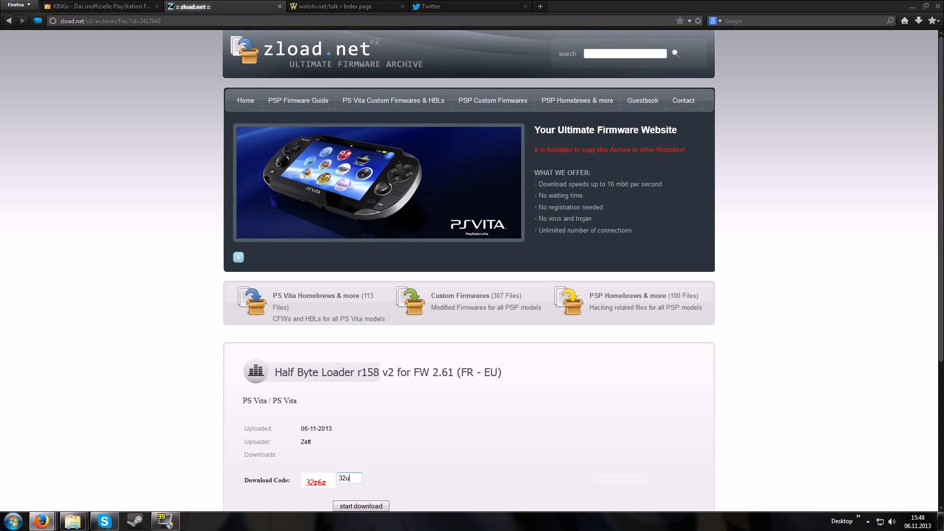
text(6z)
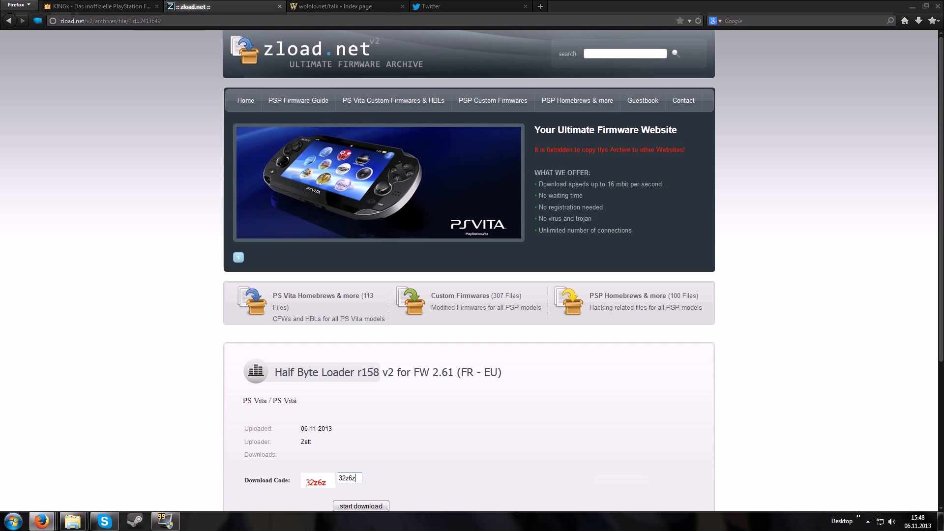
click(360, 506)
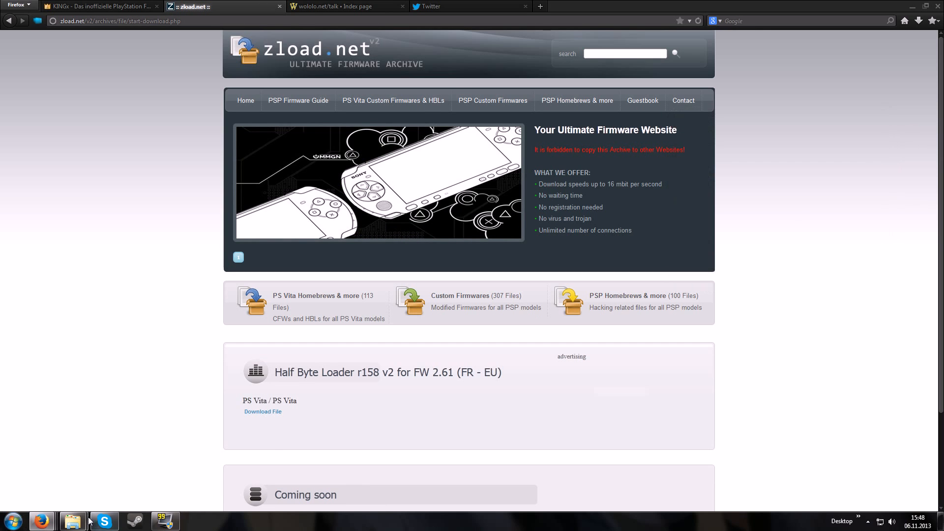
- Drag the VHBL-R158-261-Fieldrunners-EUv2 folder from the zip into the 261 Exploit folder
click(72, 521)
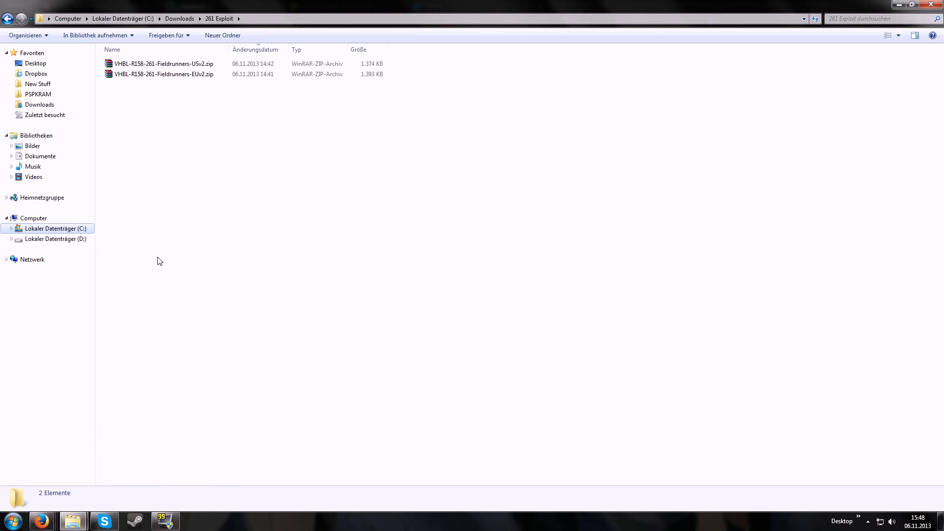
mouse_move(190, 74)
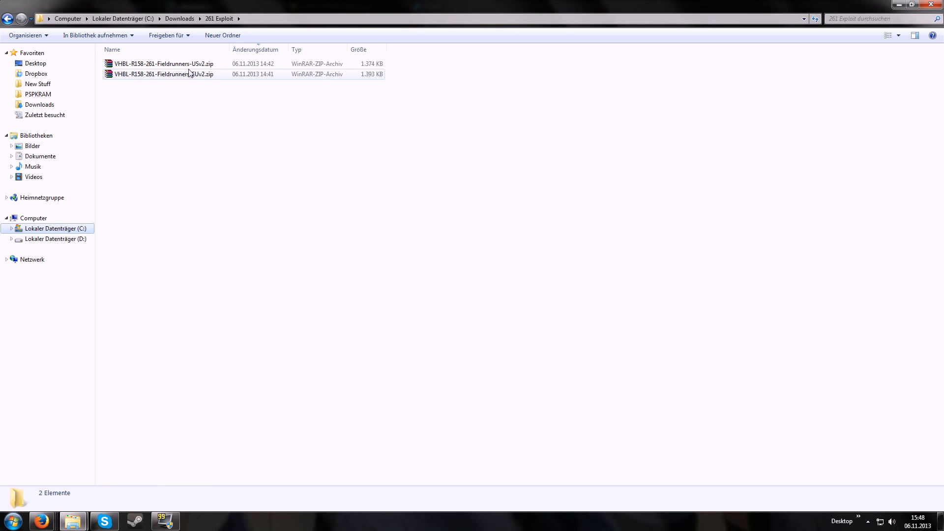
double_click(162, 74)
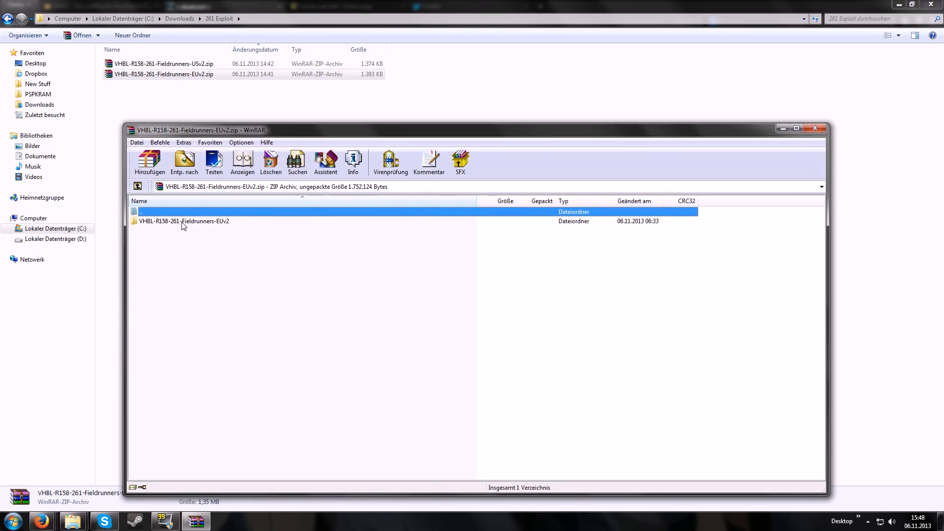
click(183, 221)
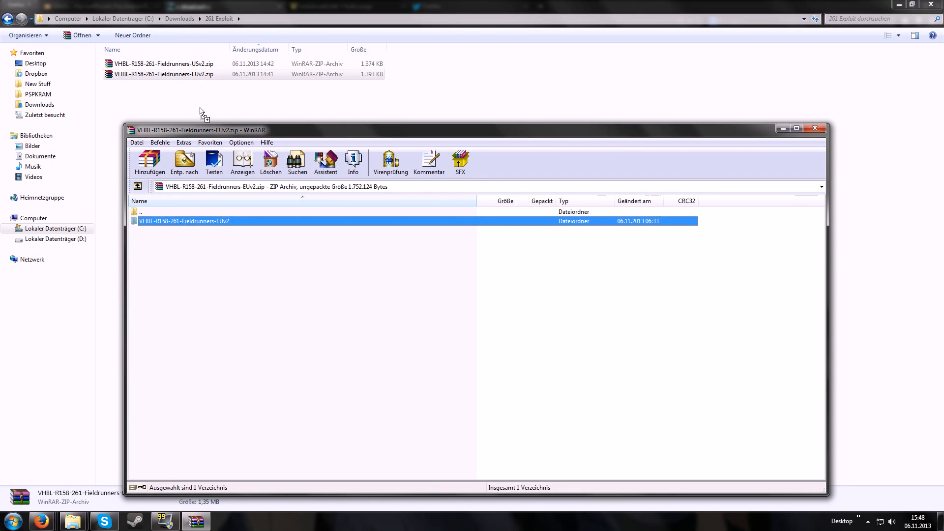
click(814, 128)
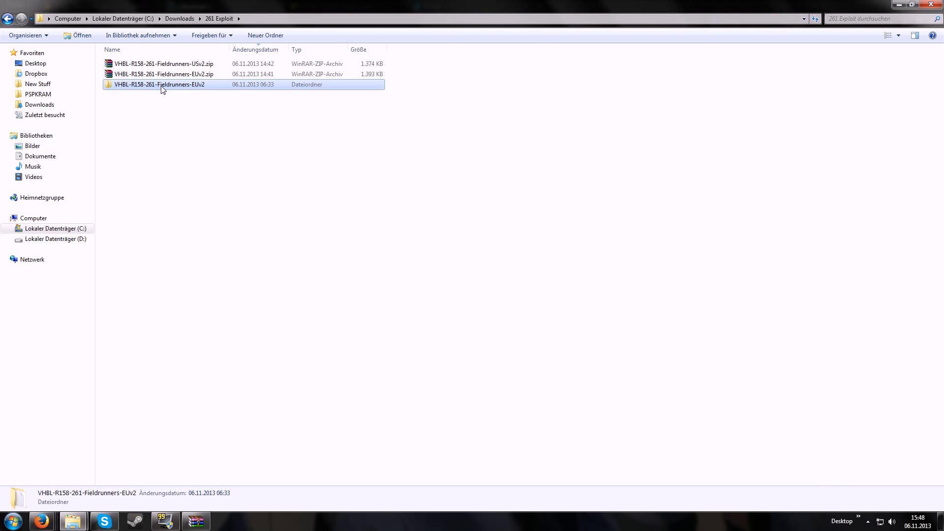
- Read readme.txt in the EUv2 folder, then copy the FRvHBL and NPEZ00098 folders
double_click(160, 85)
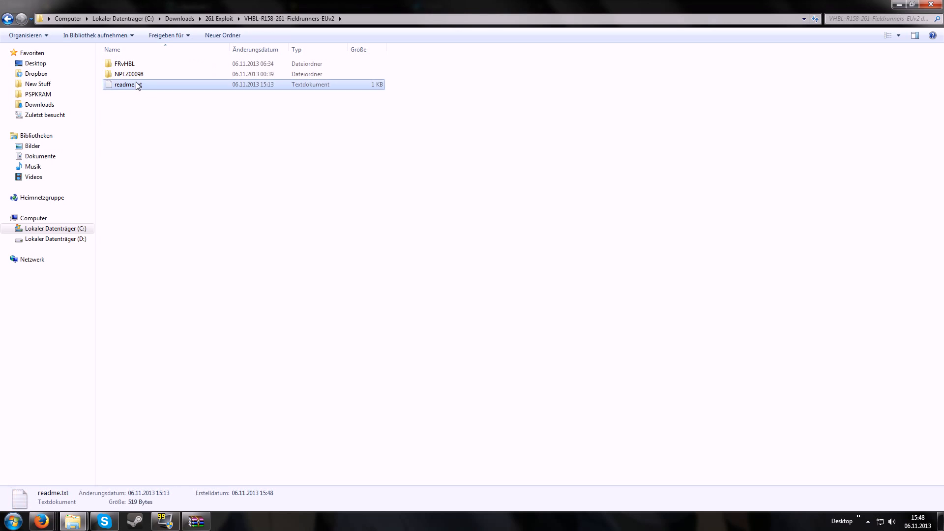
double_click(126, 85)
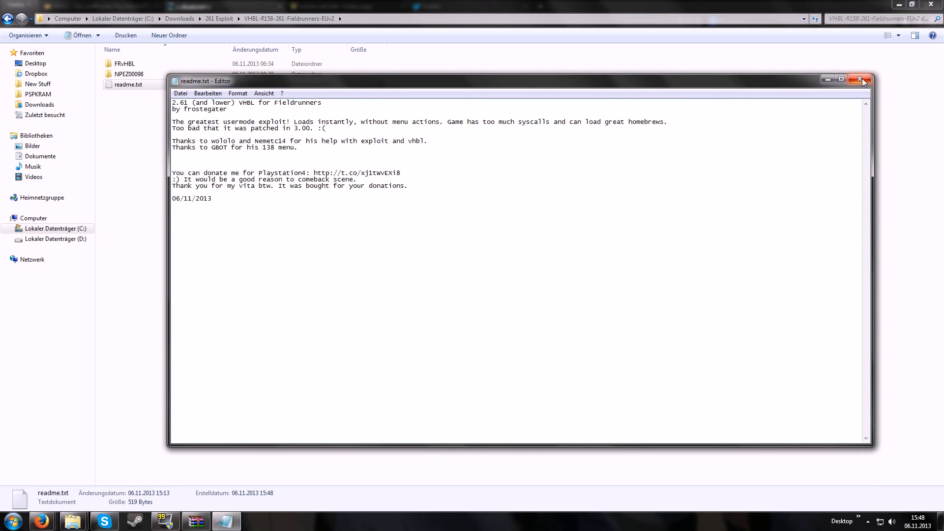
mouse_move(862, 79)
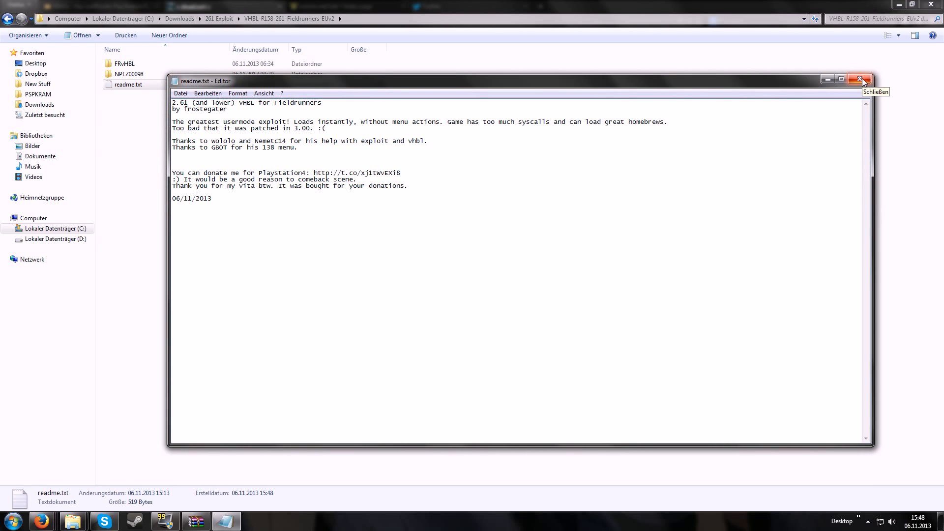
click(862, 78)
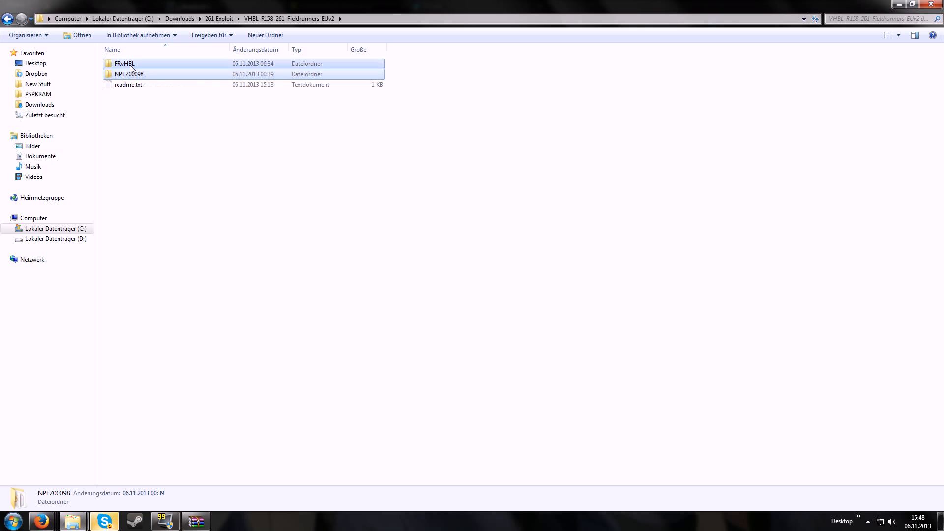
right_click(130, 74)
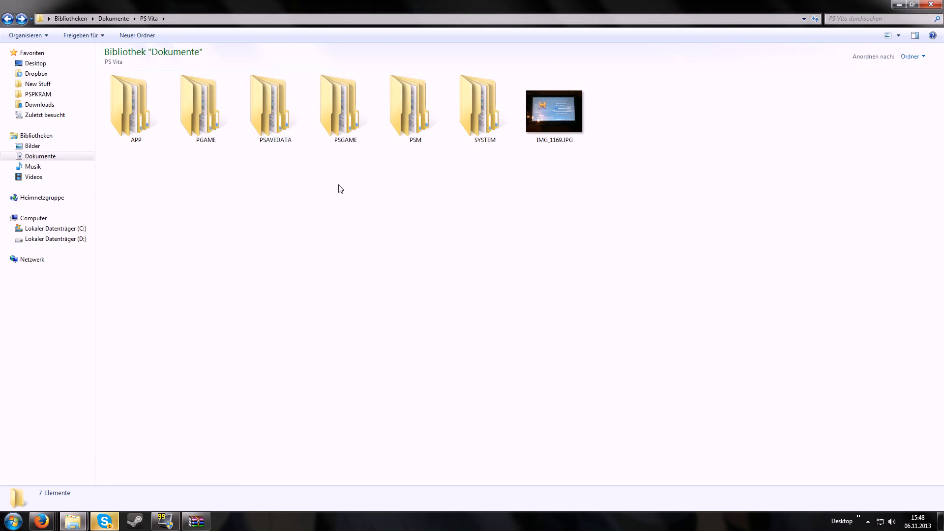
mouse_move(377, 191)
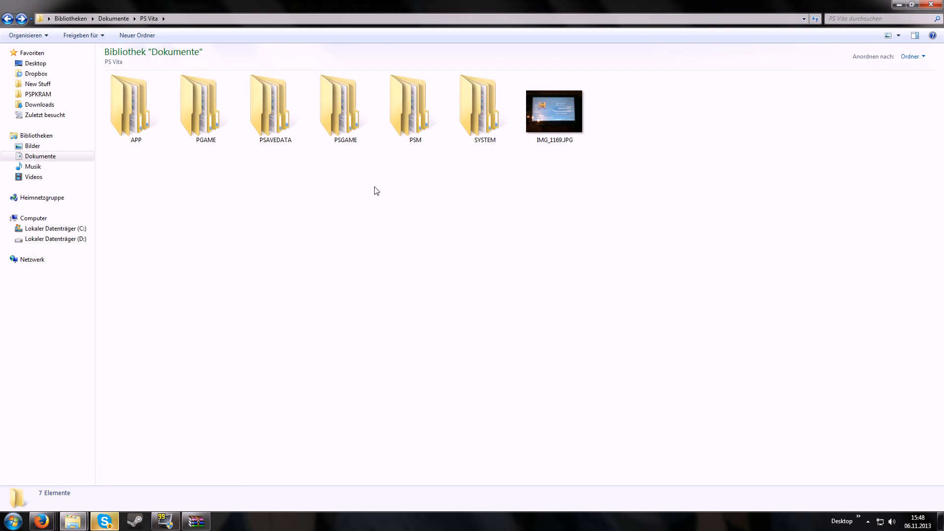
- Paste both folders into PSAVEDATA's 1c6f5e3d181daf17 save folder
double_click(275, 105)
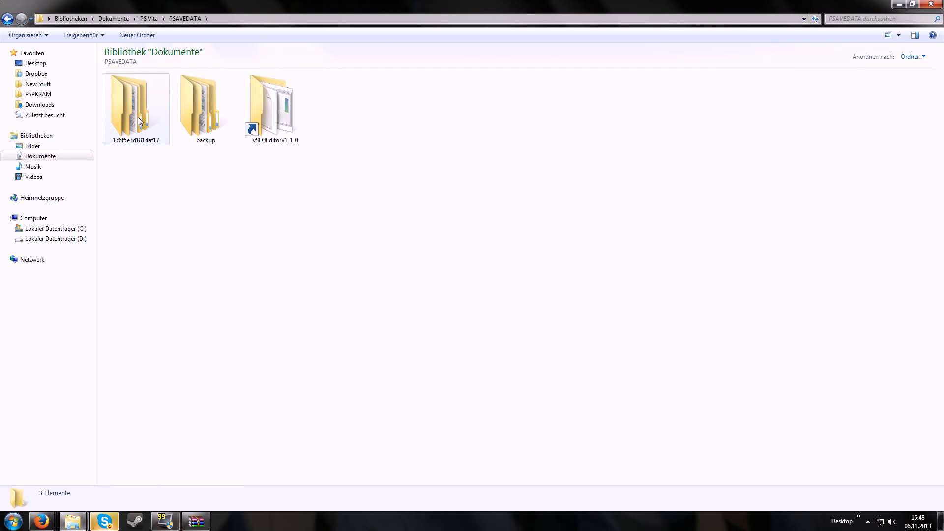
mouse_move(139, 117)
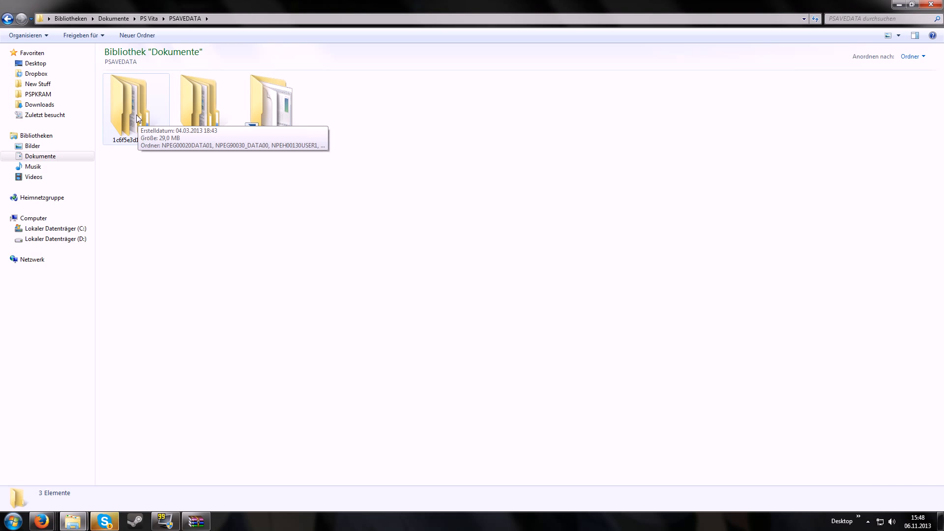
double_click(136, 103)
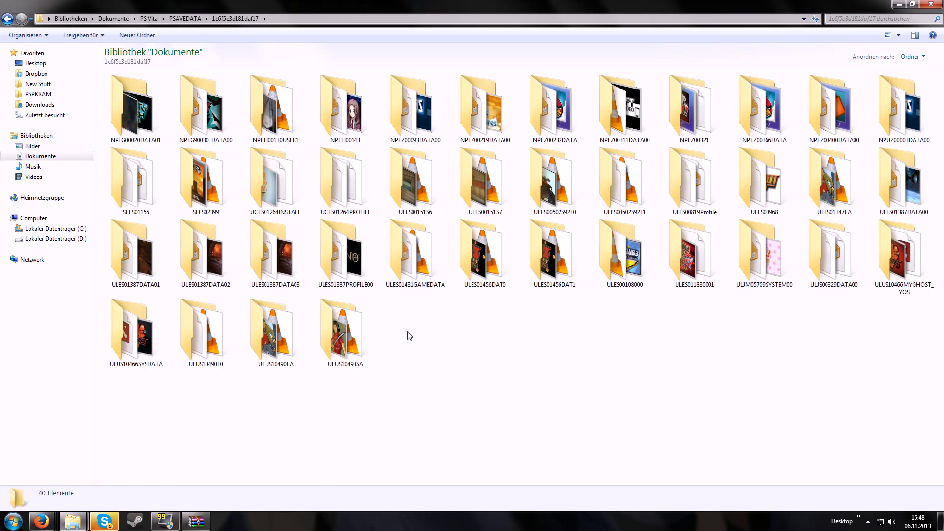
mouse_move(410, 328)
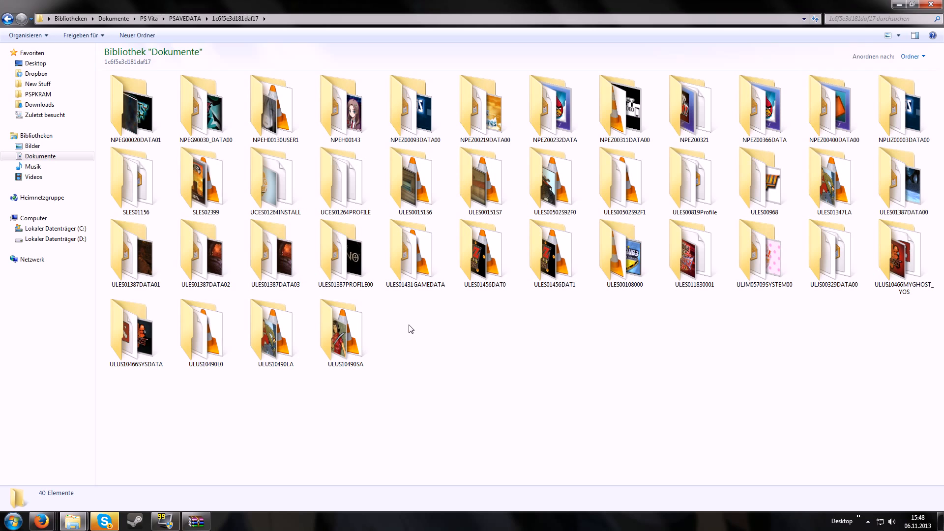
right_click(411, 330)
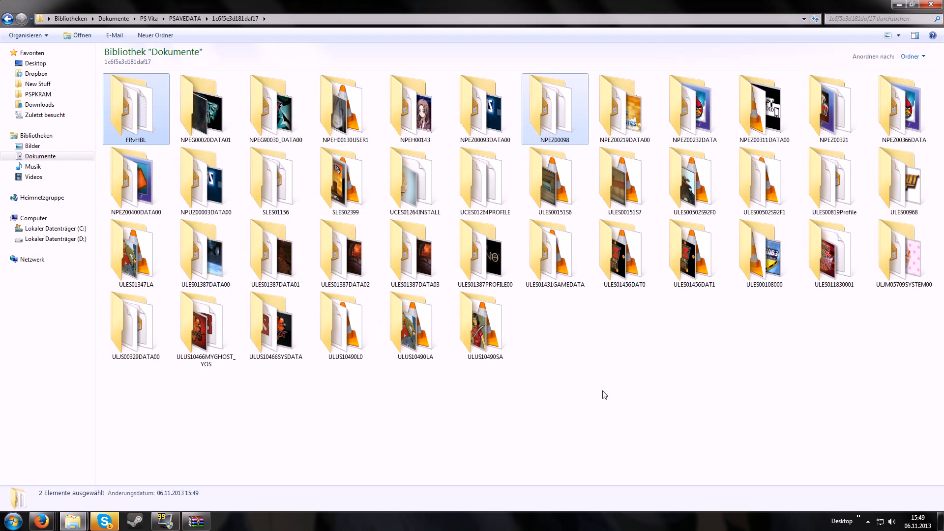
click(554, 339)
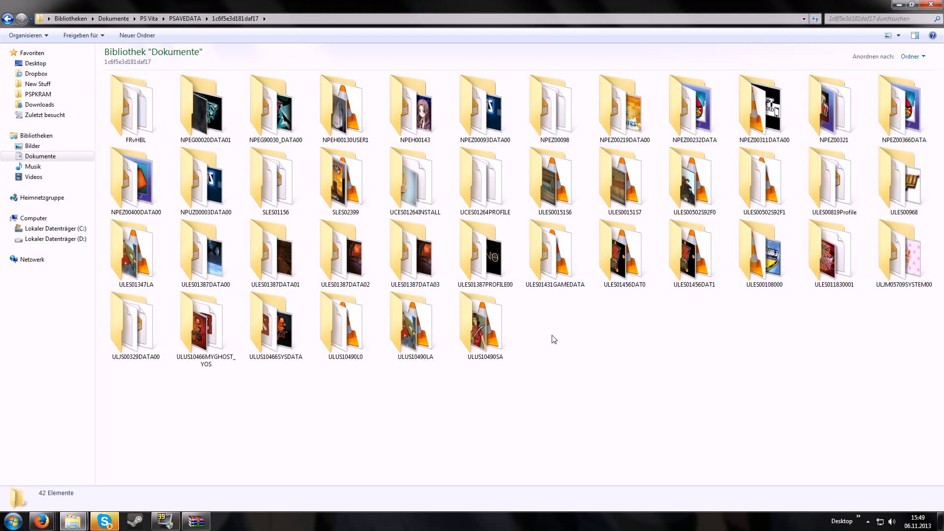